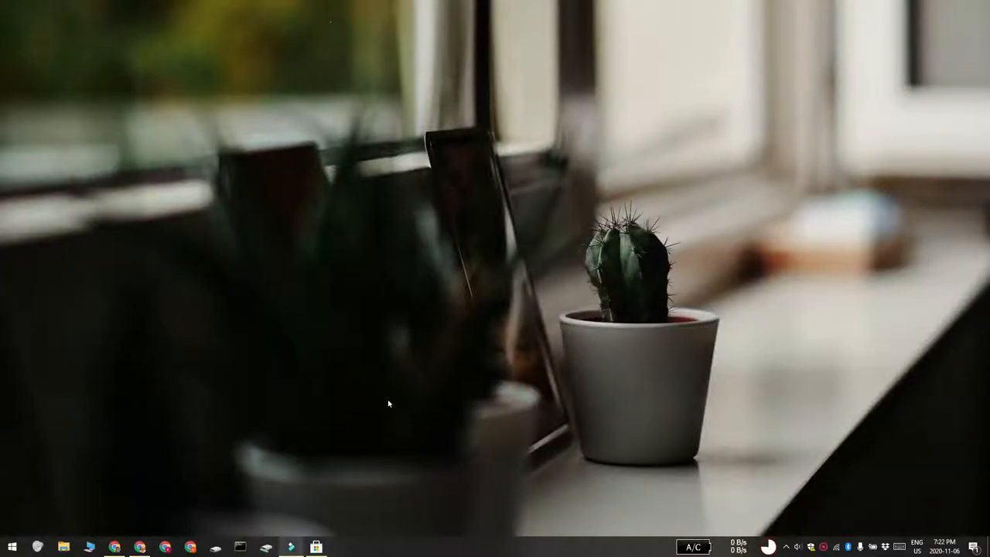
mouse_move(324, 441)
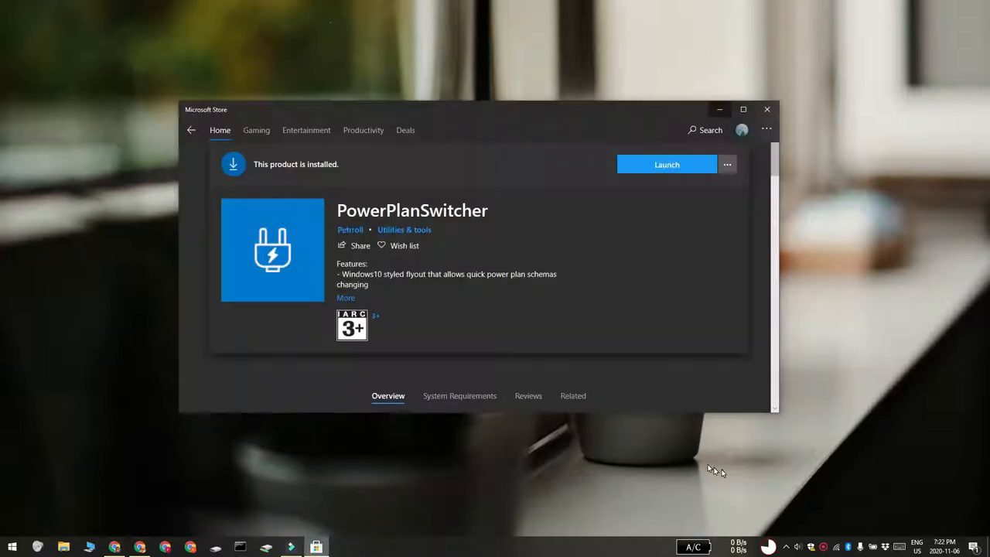
mouse_move(770, 457)
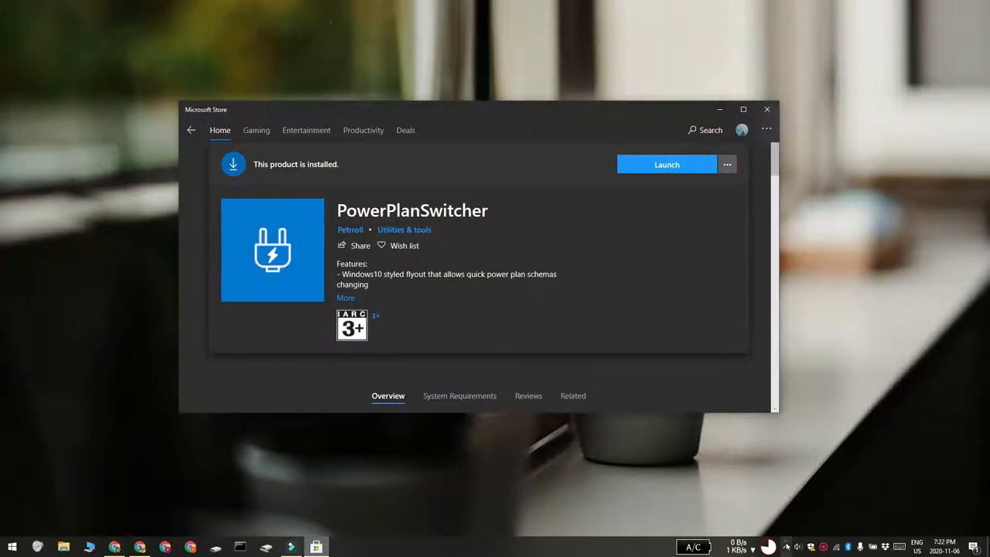
- Switch the active power plan to Balanced from the PowerPlanSwitcher tray flyout
click(774, 546)
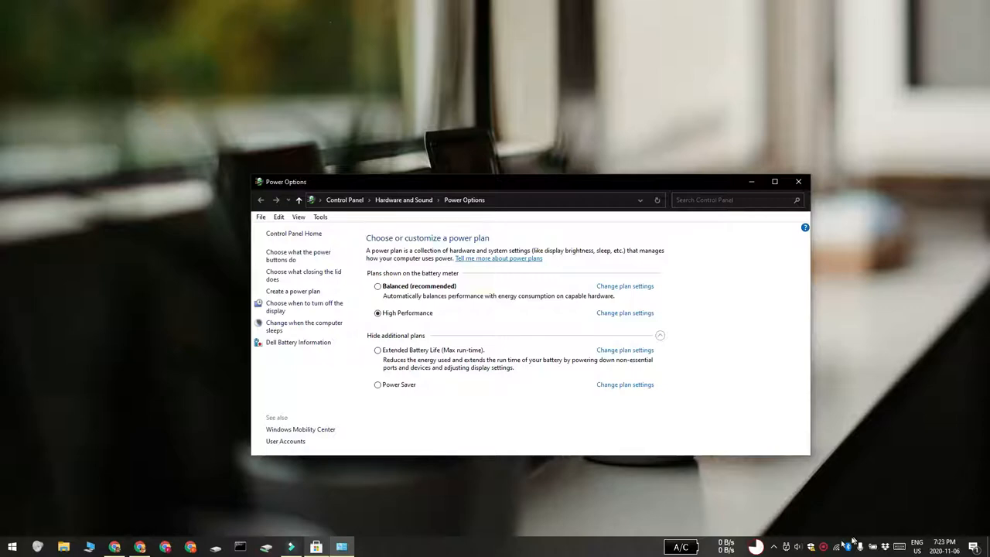
click(823, 546)
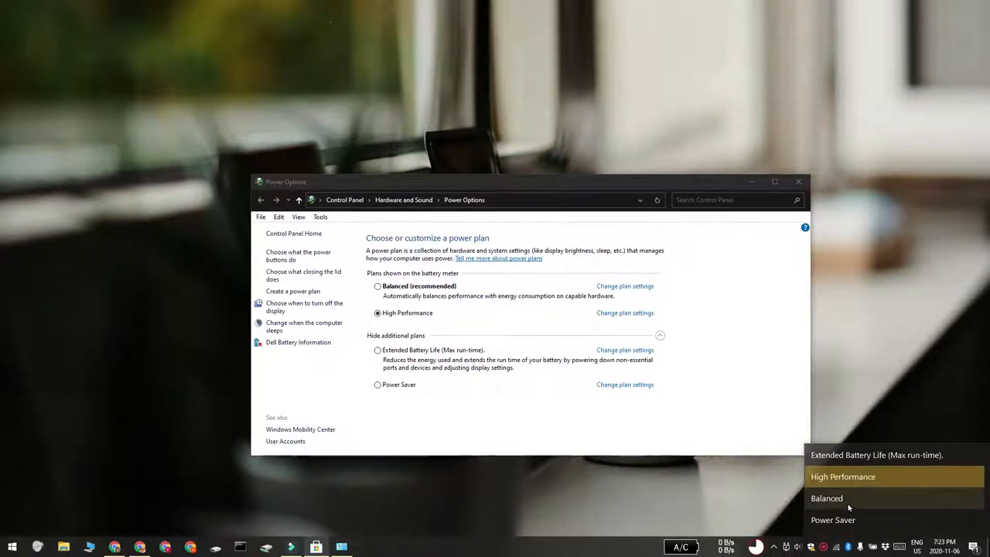
click(826, 498)
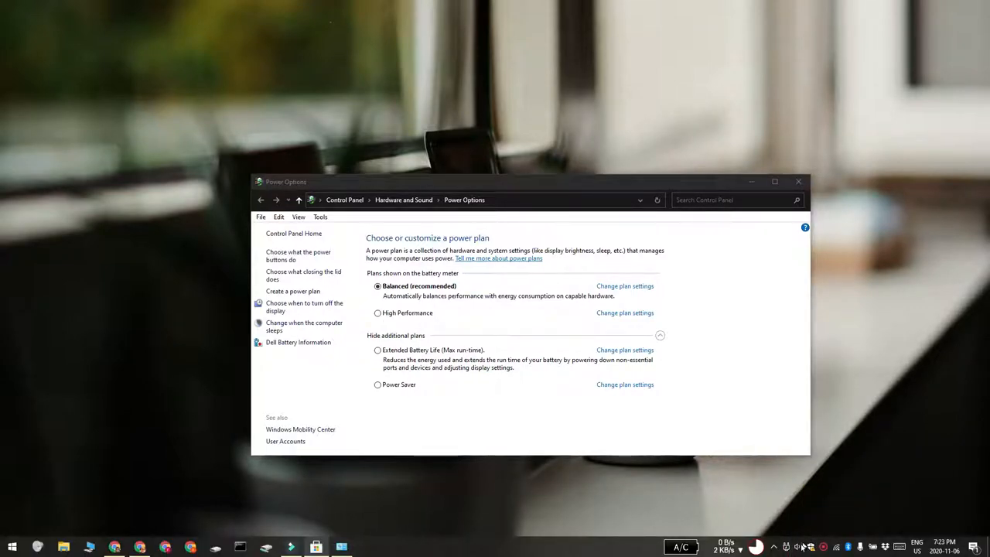